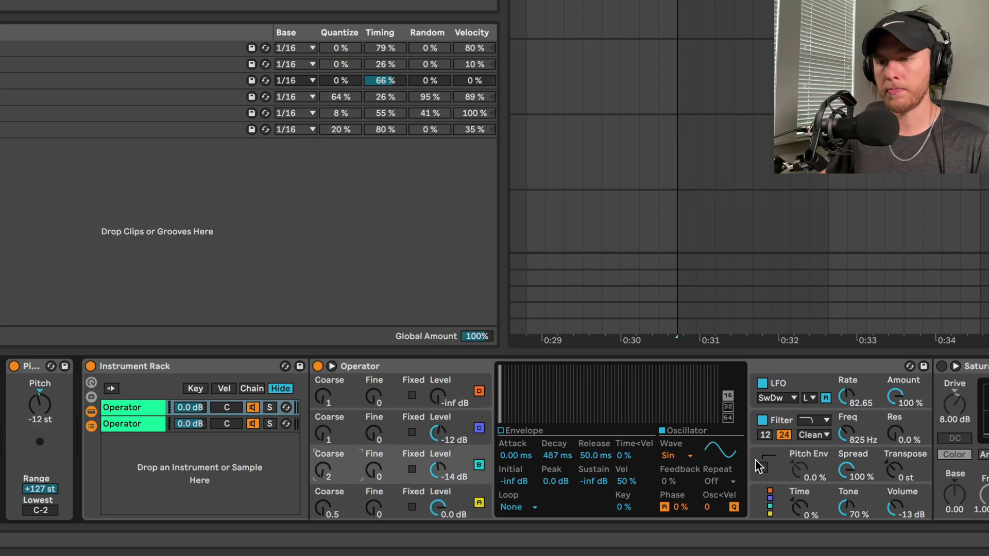
pyautogui.moveTo(357, 434)
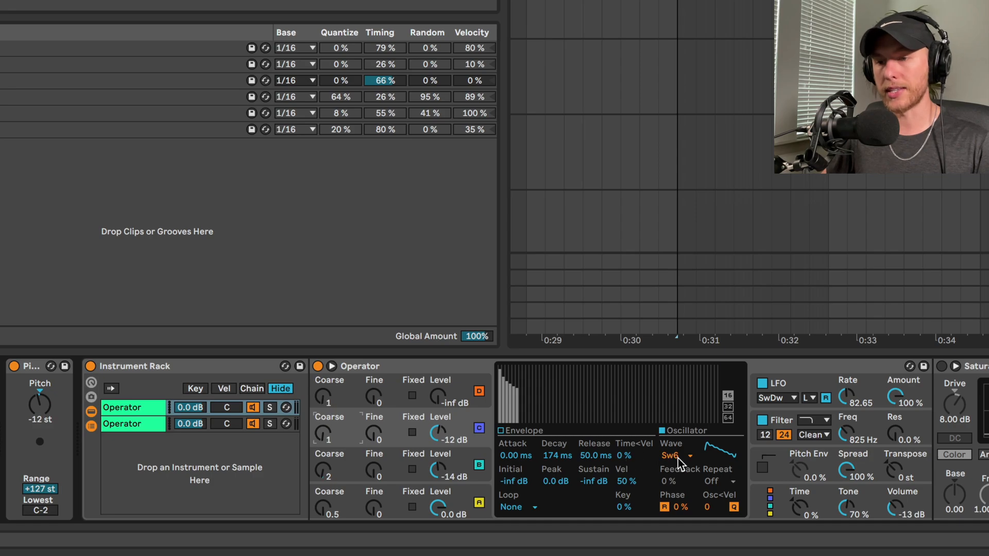
pyautogui.moveTo(562, 463)
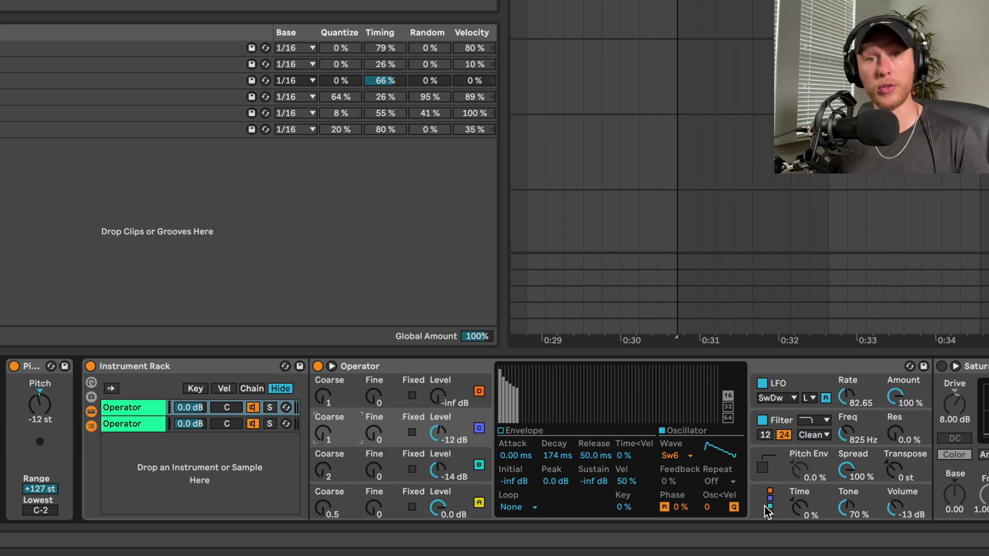
pyautogui.moveTo(800, 395)
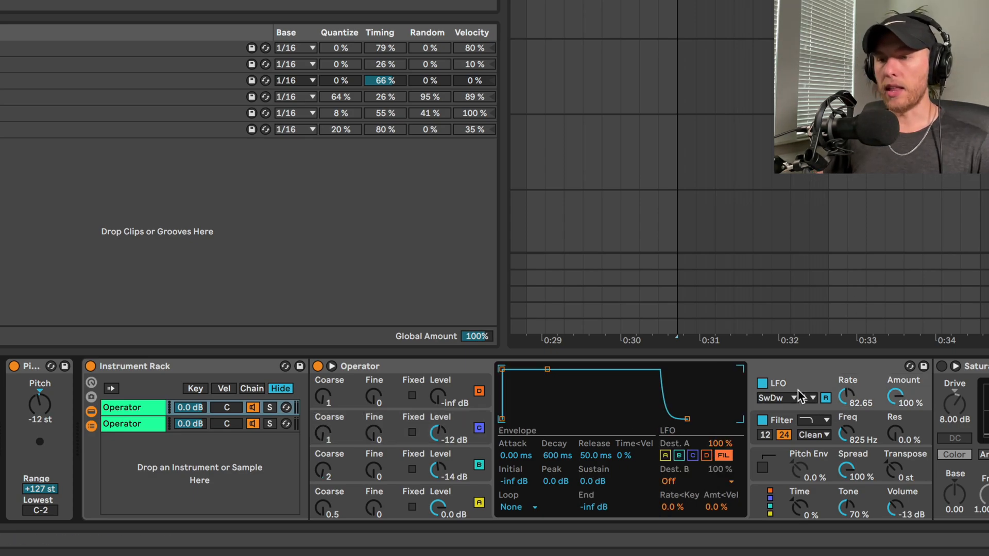
# Step: Show the Operator filter section with its 825 Hz low-pass curve
pyautogui.click(679, 456)
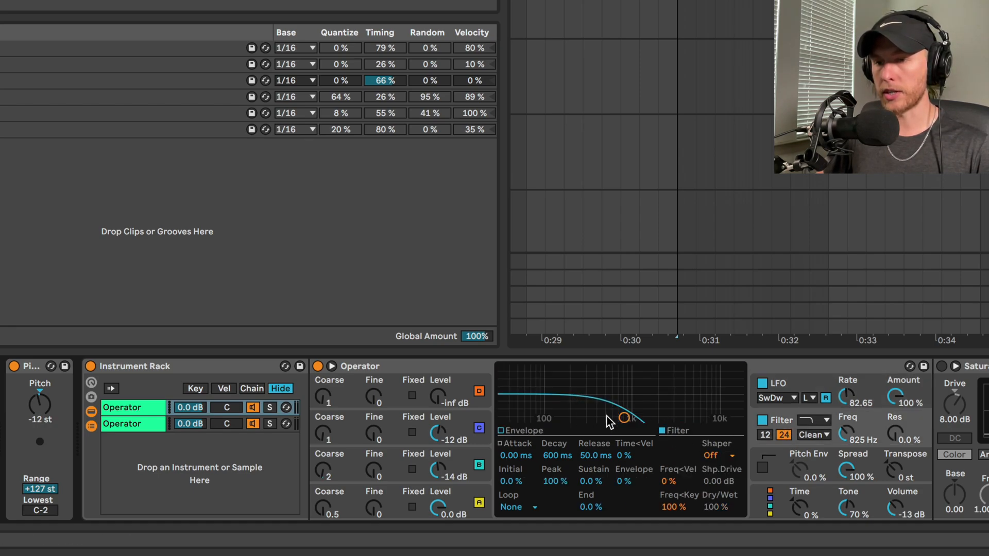
pyautogui.moveTo(819, 419)
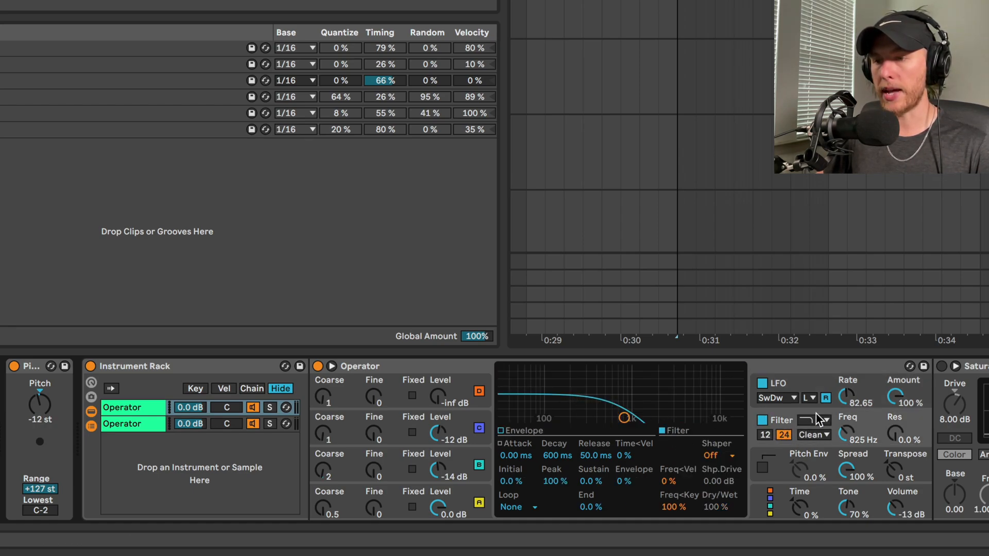
pyautogui.click(762, 383)
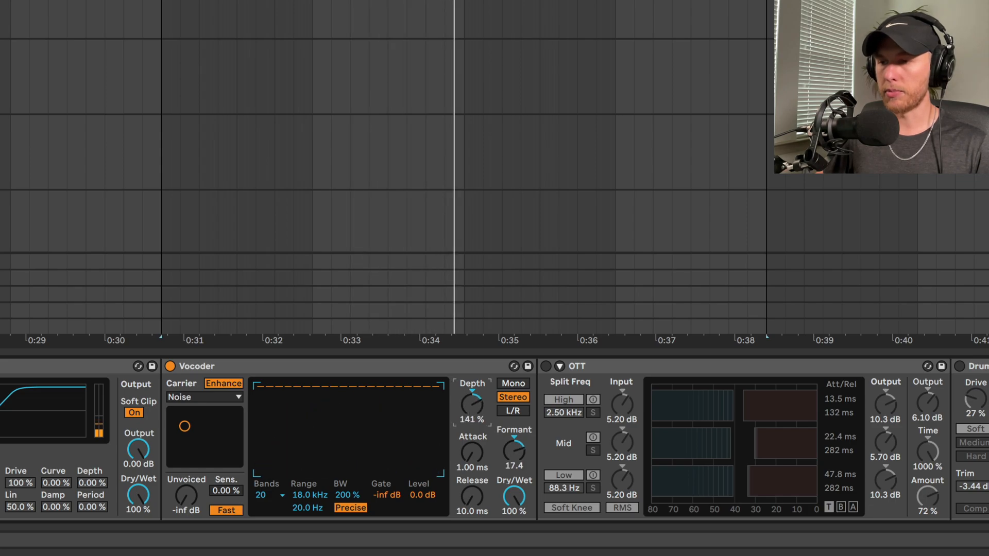
# Step: Raise the Vocoder Depth to 149% in the chain beside the enabled OTT
pyautogui.moveTo(472, 407); pyautogui.dragTo(476, 397)
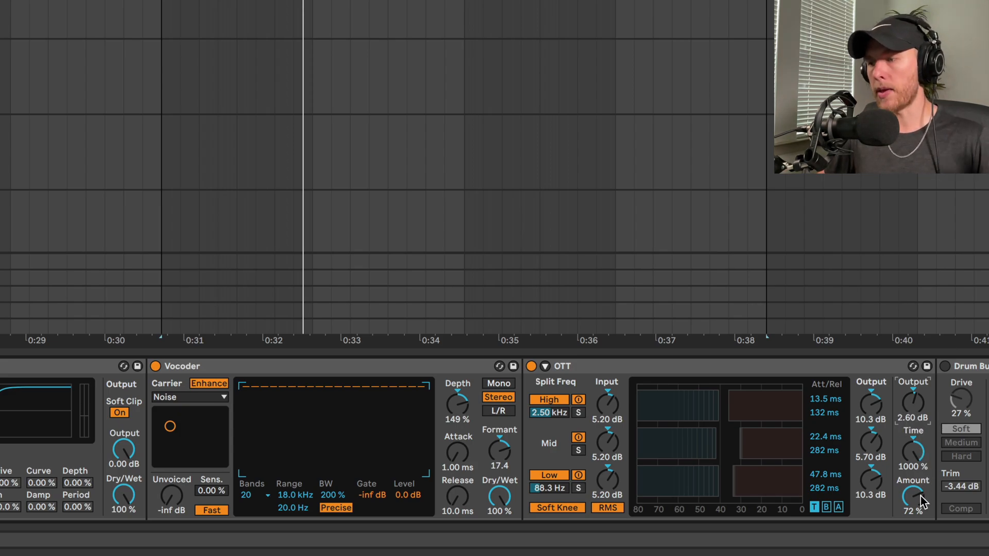
pyautogui.moveTo(946, 369)
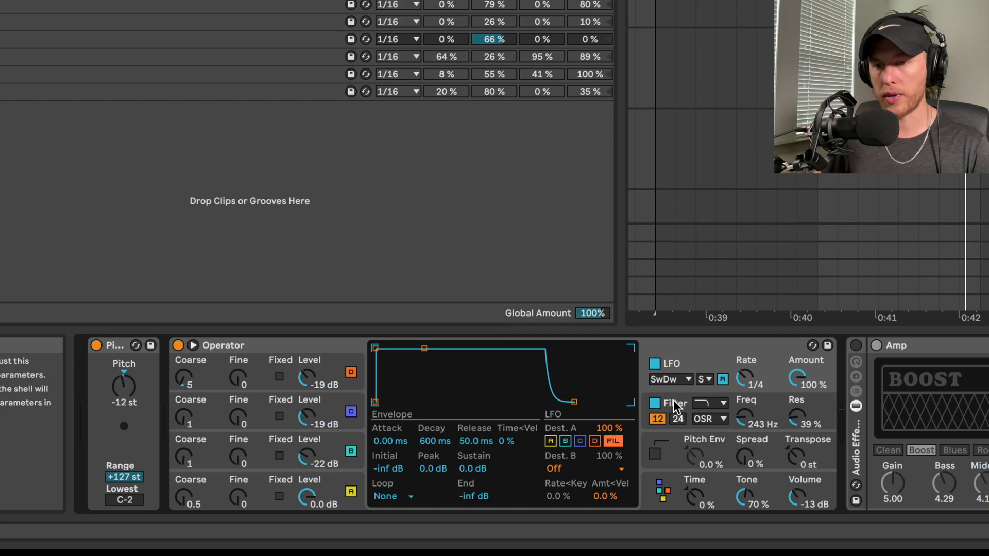
# Step: Show this Operator's filter: 243 Hz low-pass, 39% resonance, with drive and Freq<Key settings
pyautogui.click(655, 403)
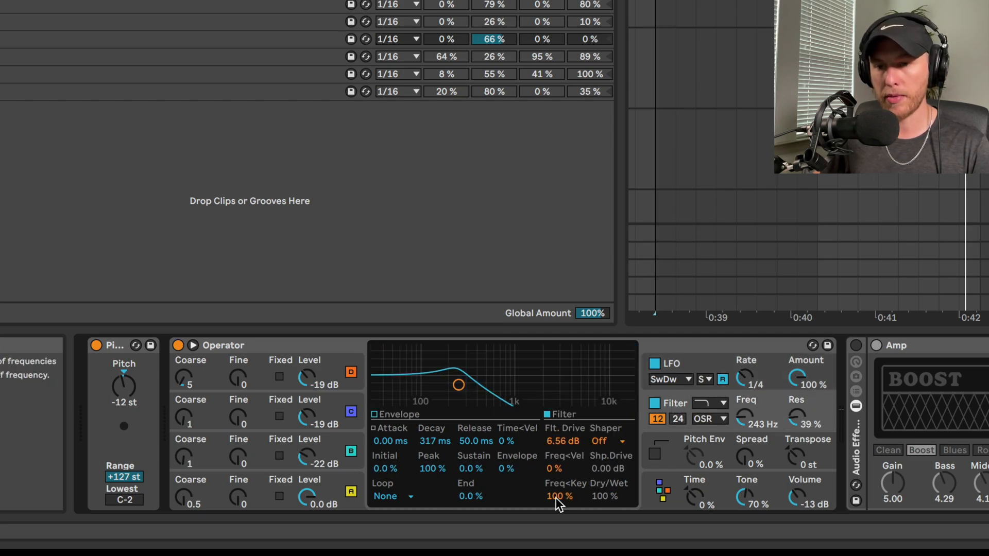
pyautogui.click(711, 420)
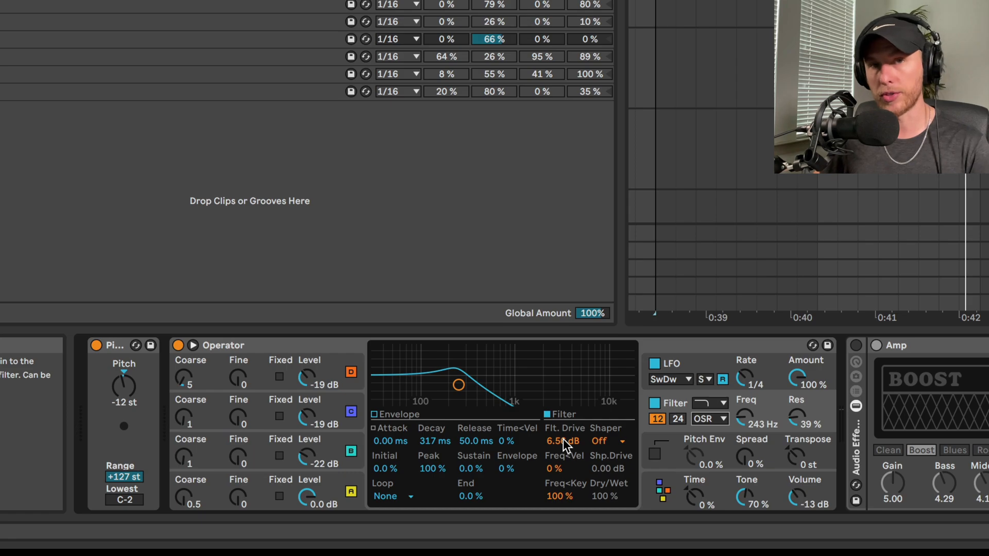
pyautogui.click(561, 441)
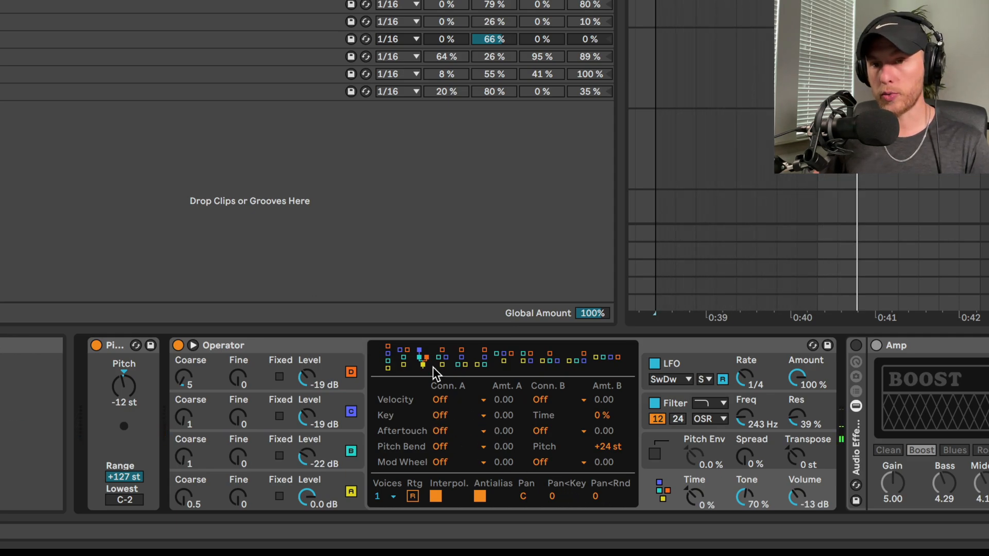
pyautogui.moveTo(350, 514)
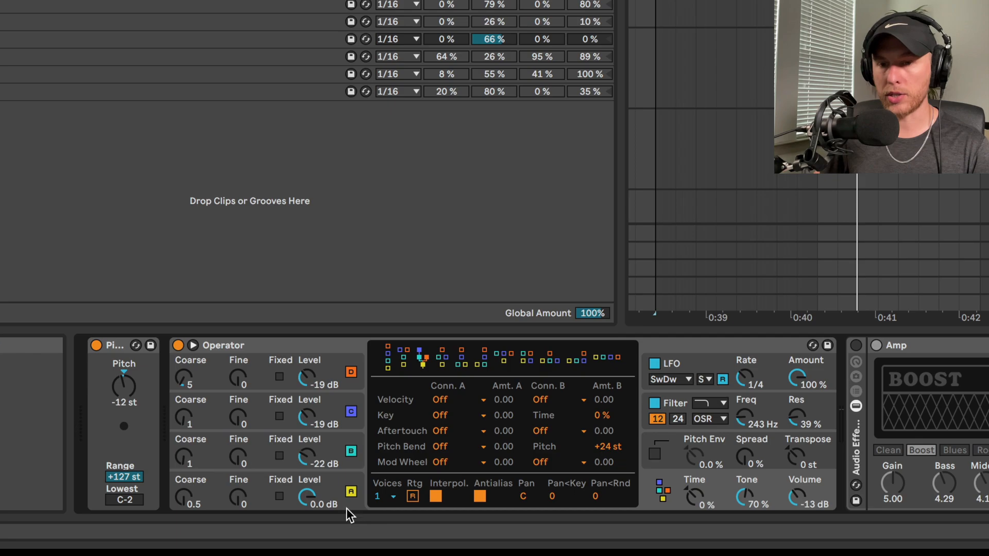
# Step: Show the four-bar bass clip's repeated D2 notes in the note editor
pyautogui.click(381, 497)
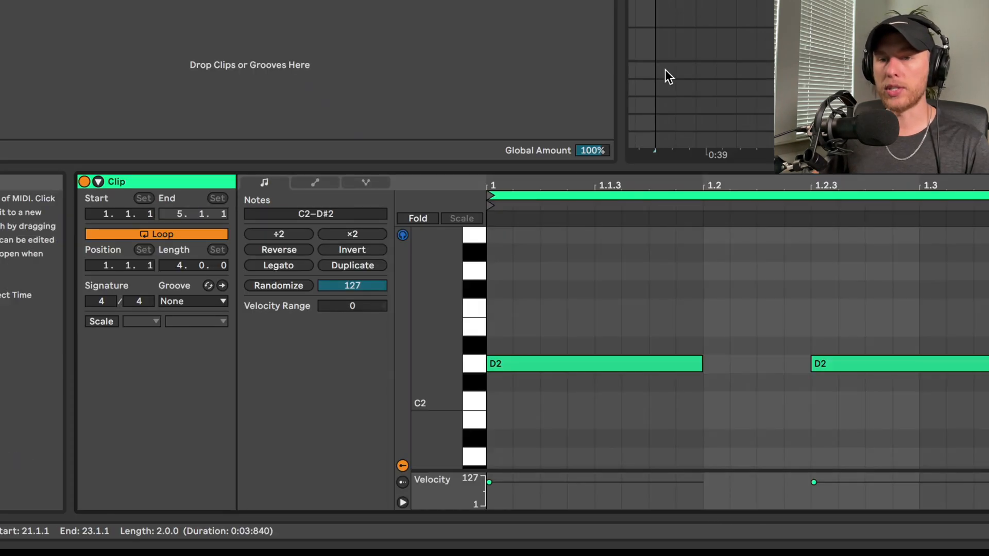
# Step: Show the clip's automation envelopes for the Operator synth
pyautogui.click(314, 184)
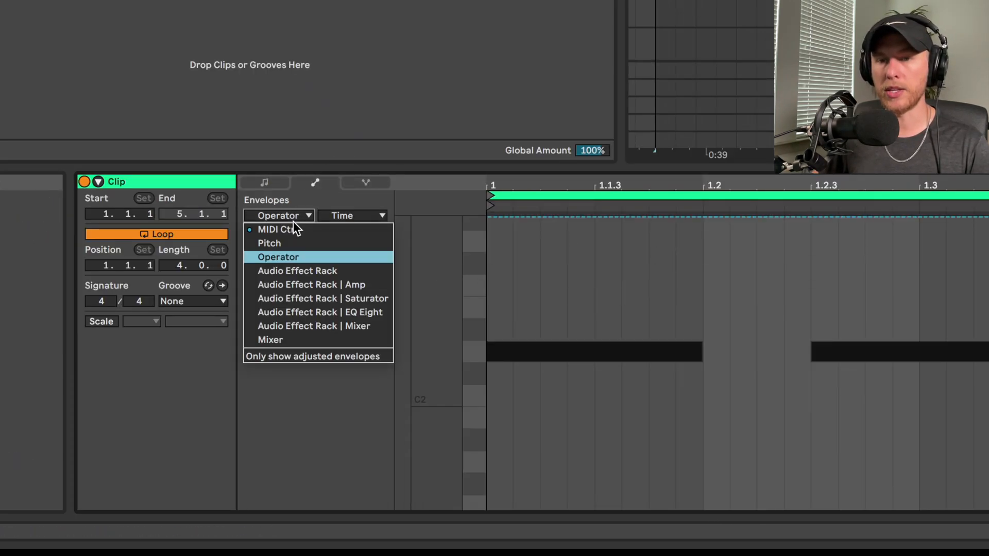
pyautogui.click(276, 228)
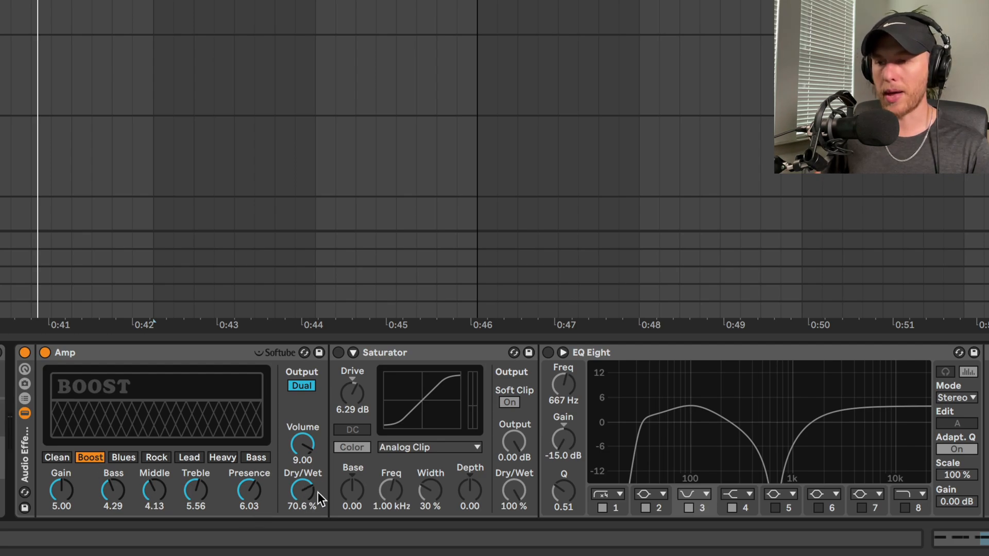
pyautogui.moveTo(279, 489)
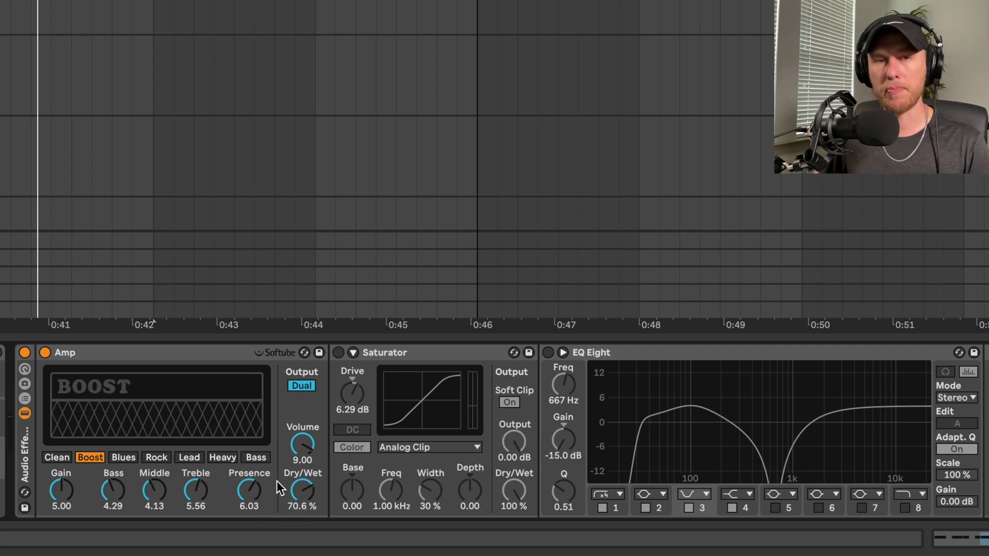
# Step: Enable the Saturator in the bass effects chain
pyautogui.click(339, 353)
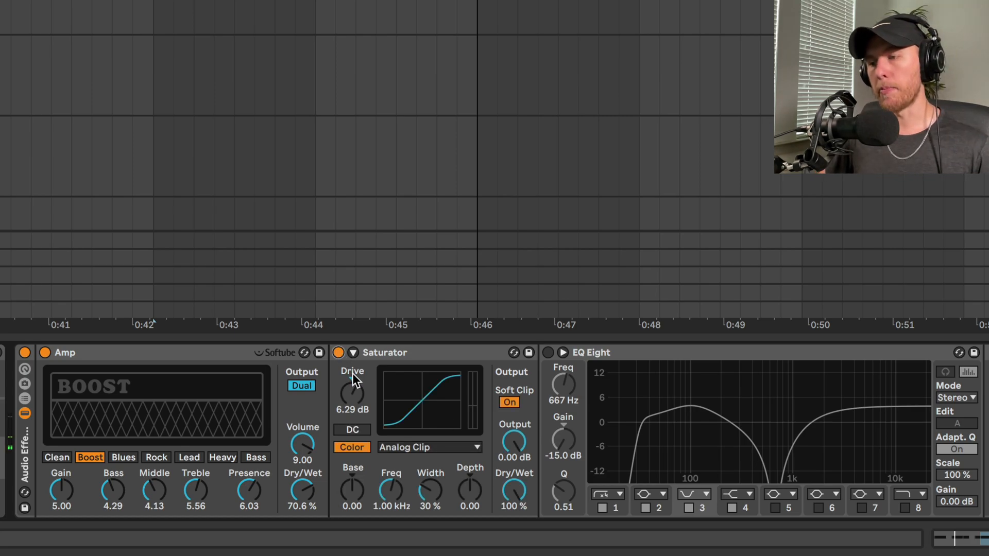
pyautogui.moveTo(365, 411)
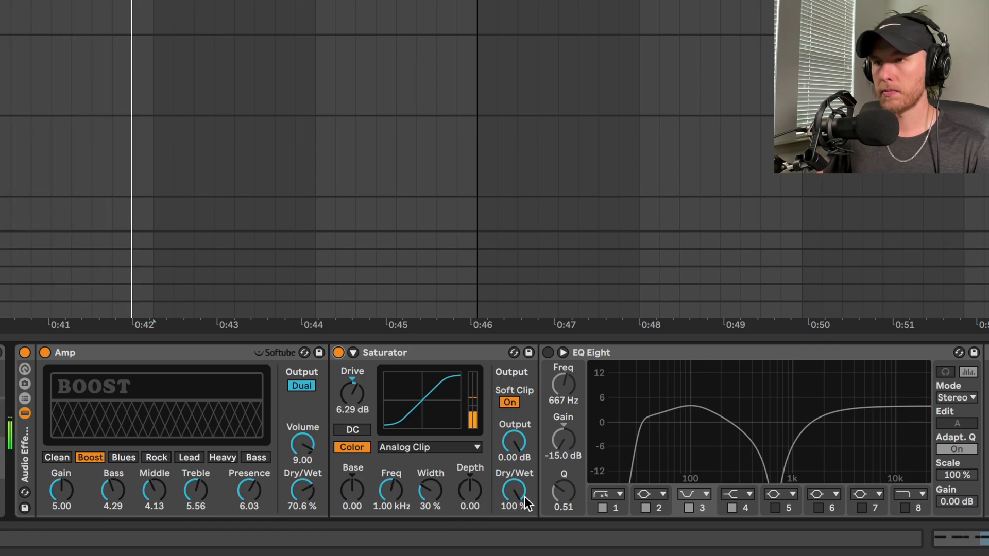
pyautogui.click(547, 352)
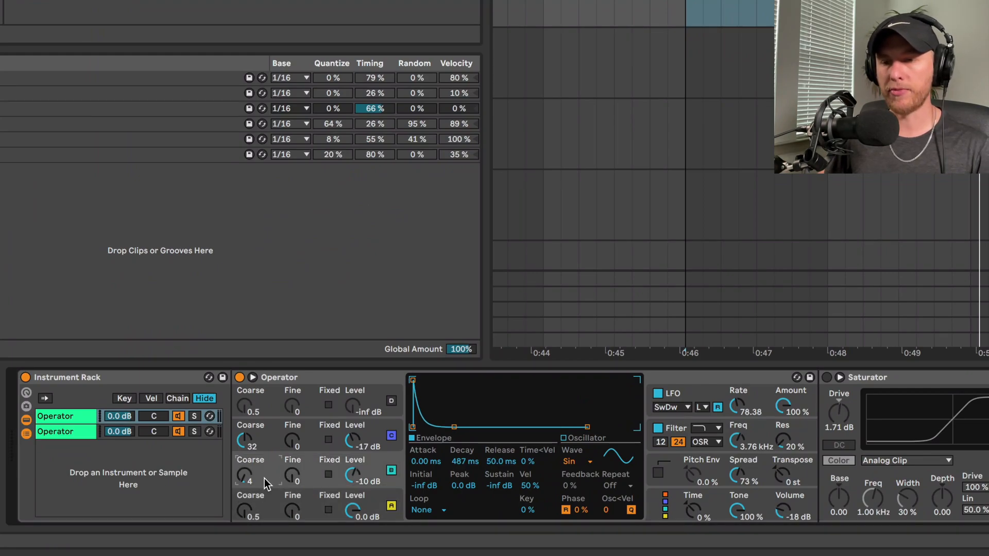
pyautogui.moveTo(268, 445)
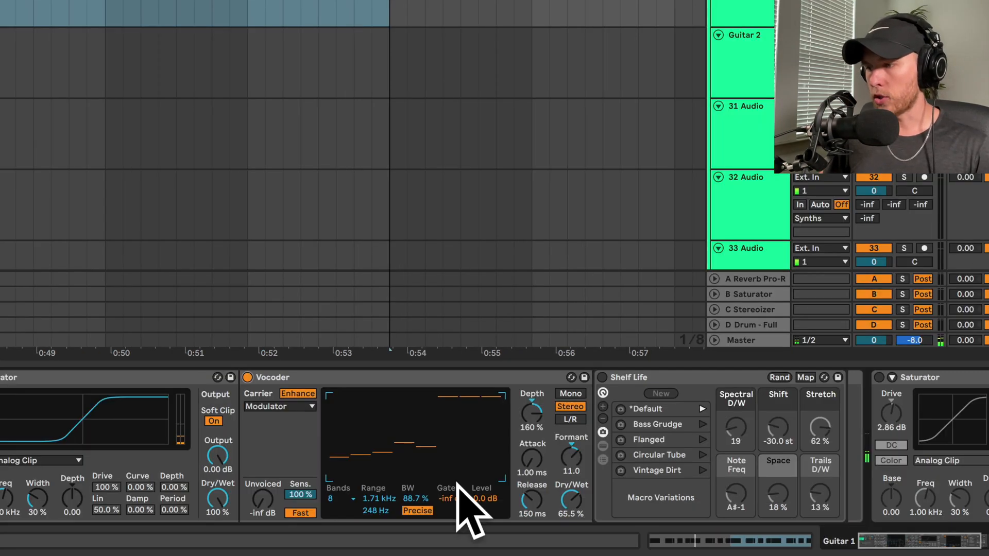
# Step: Adjust the Vocoder toward 200% depth, 2.22 s release, -9.00 formant and 88.5% dry/wet
pyautogui.click(279, 406)
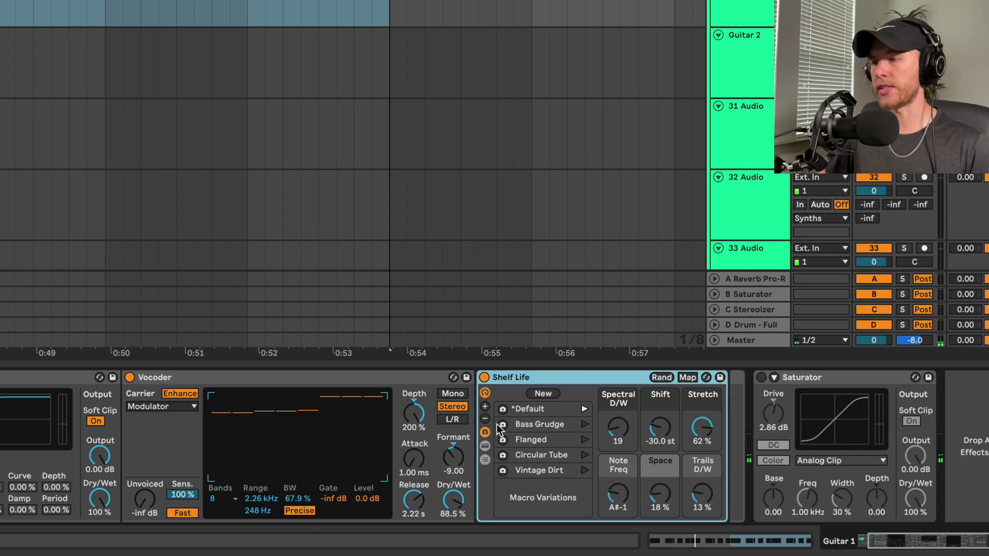
pyautogui.moveTo(521, 375)
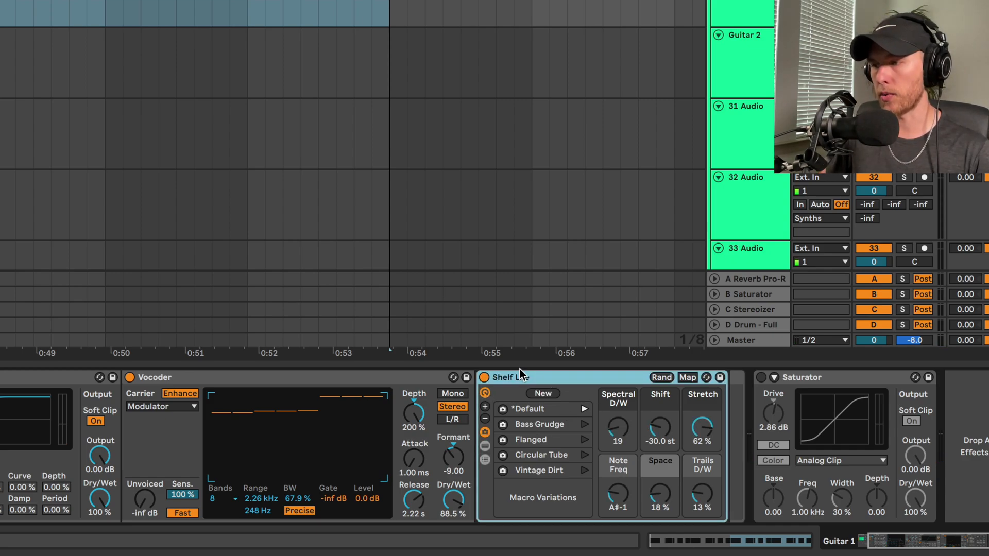